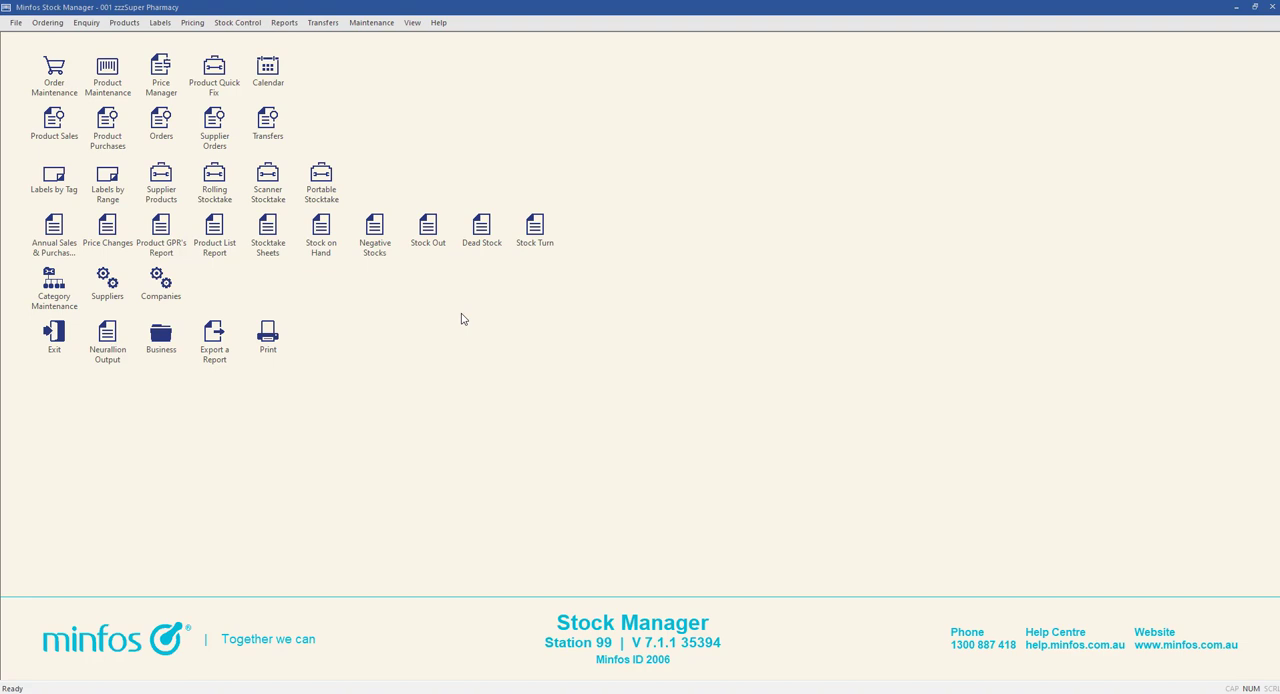
# Launch the Product Quick Fix tool from the home screen toolbar
pyautogui.click(1254, 8)
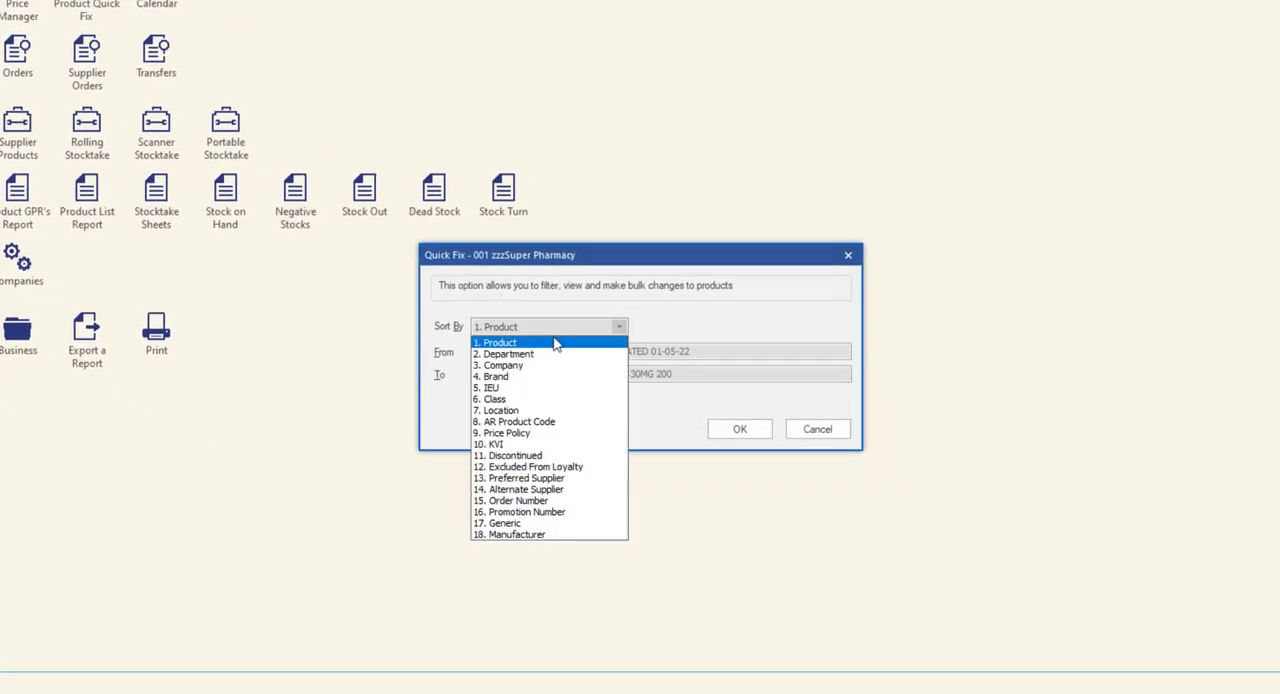
# Sort the filter by '3. Company' with the range set to 21200 BLACKMORES LTD
pyautogui.click(502, 354)
pyautogui.write('2120')
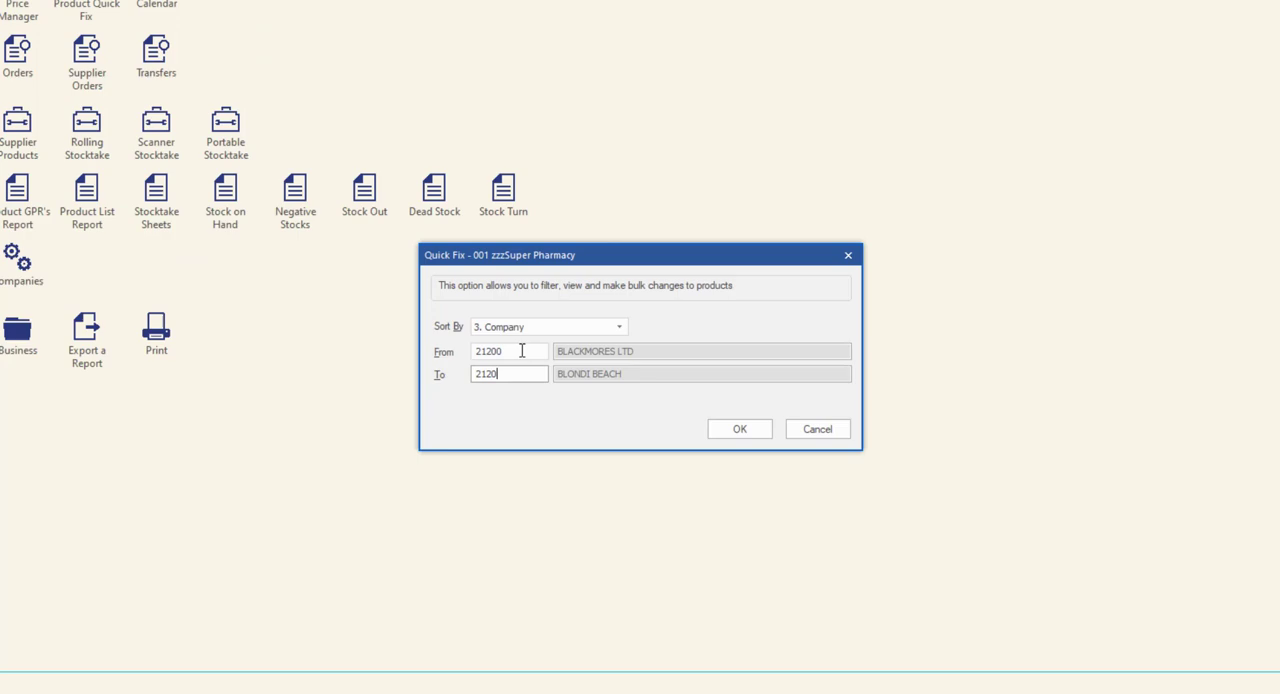
pyautogui.click(740, 428)
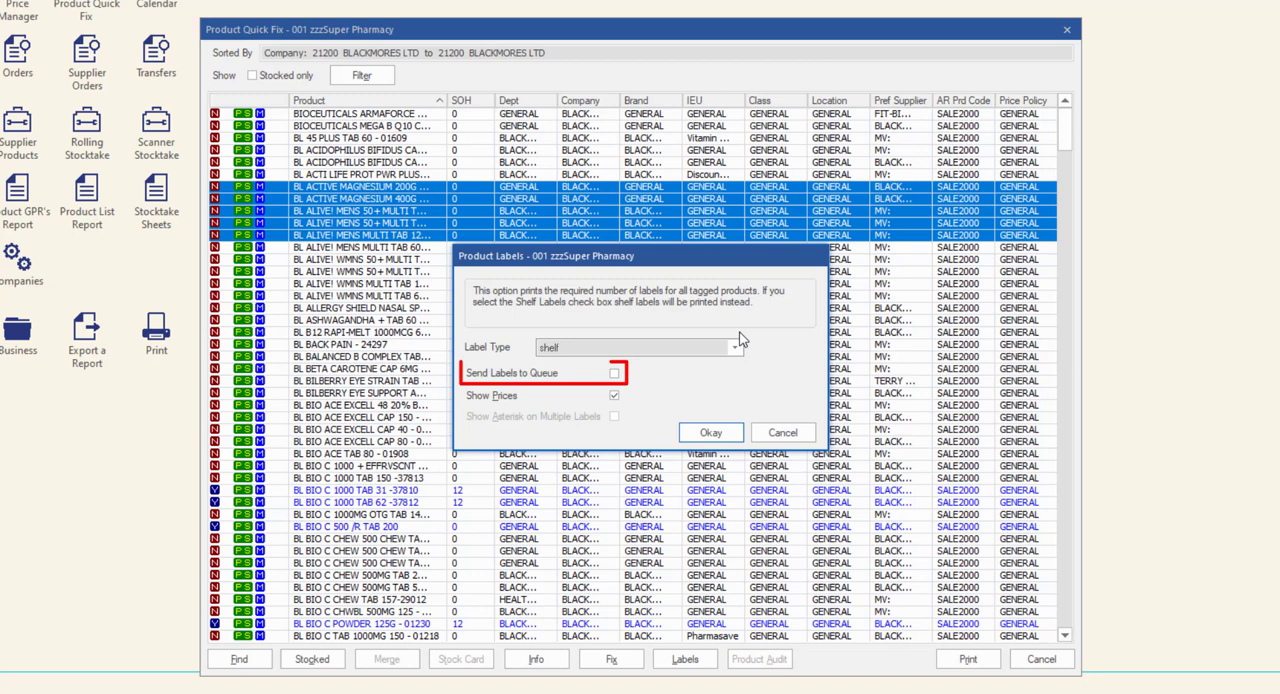
# Untick Send Labels to Queue, keep Show Prices, and confirm to reach Print Options
pyautogui.click(612, 372)
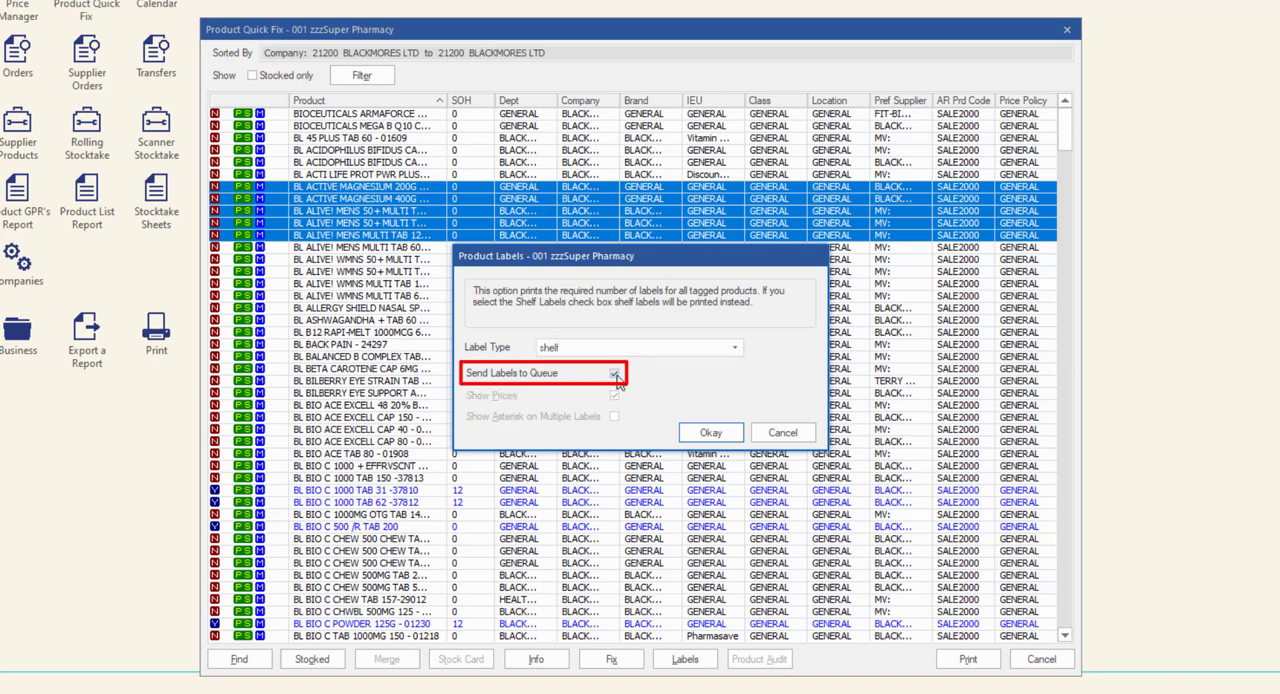
pyautogui.click(614, 372)
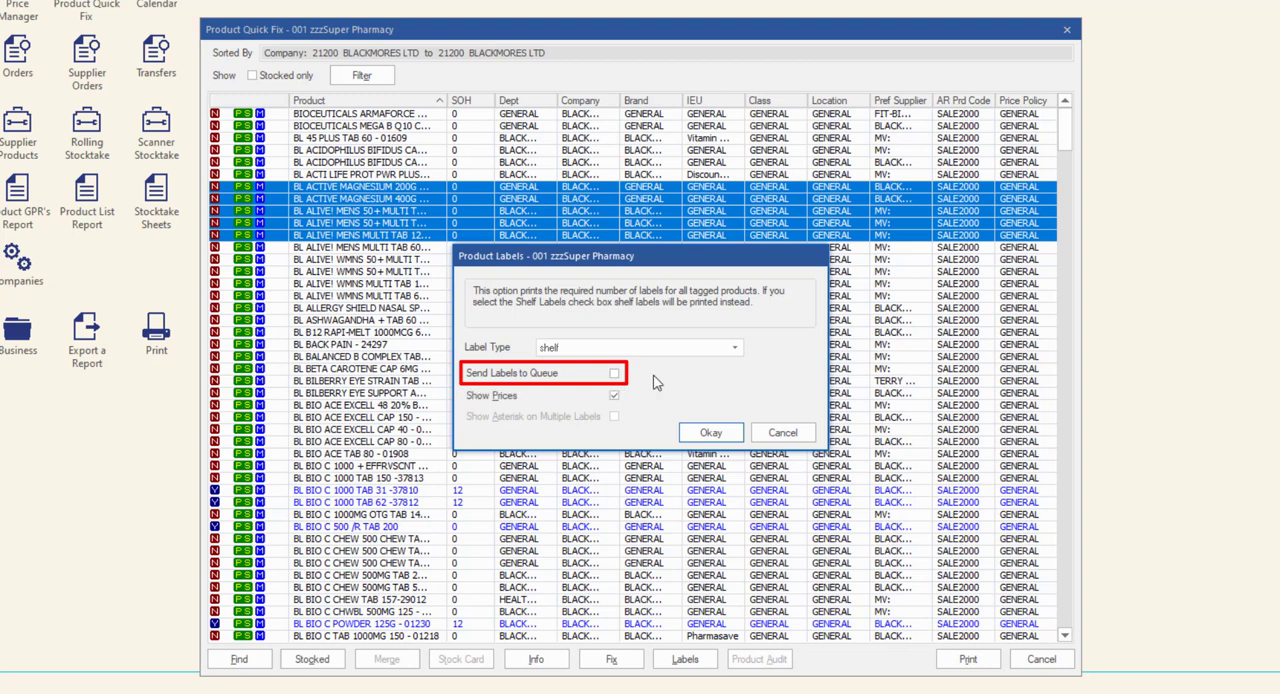
pyautogui.click(614, 394)
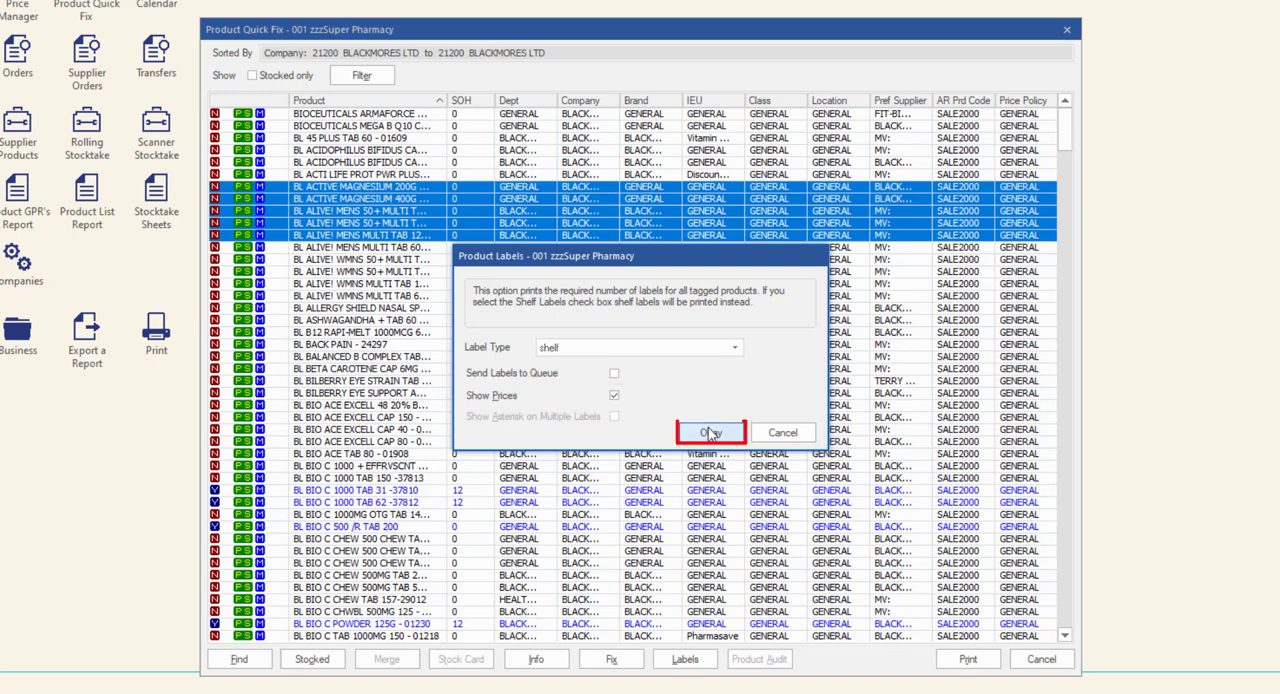
pyautogui.click(710, 432)
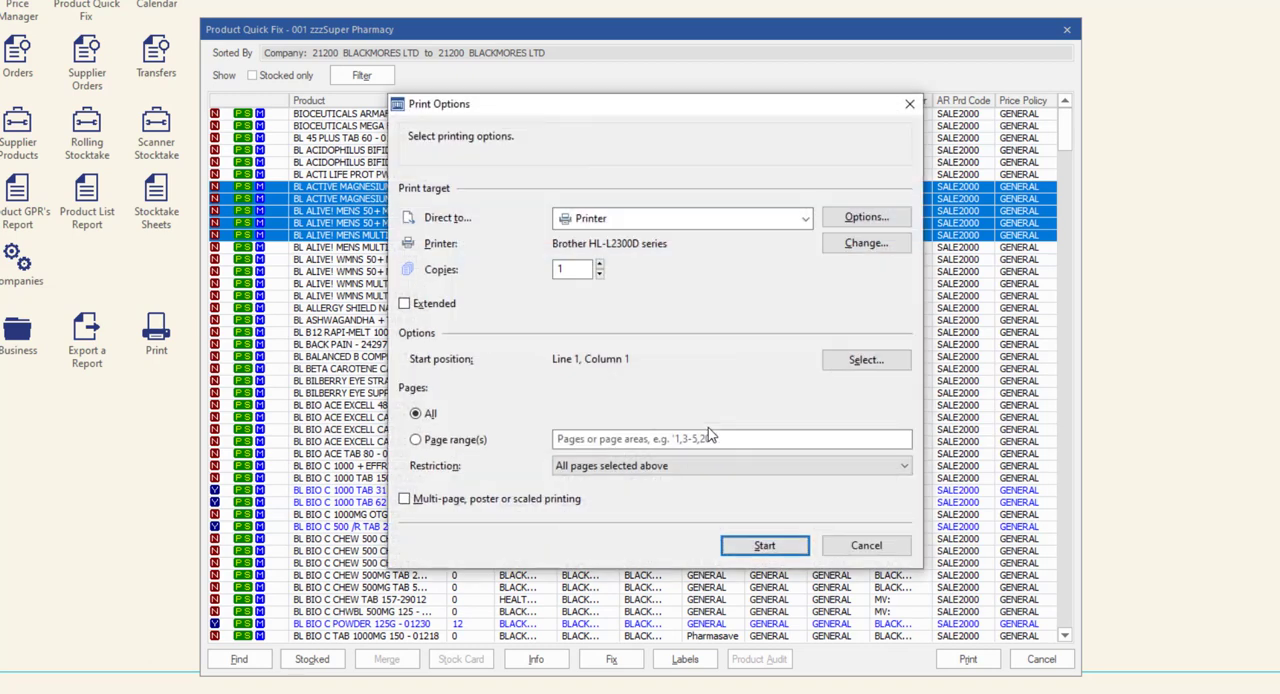